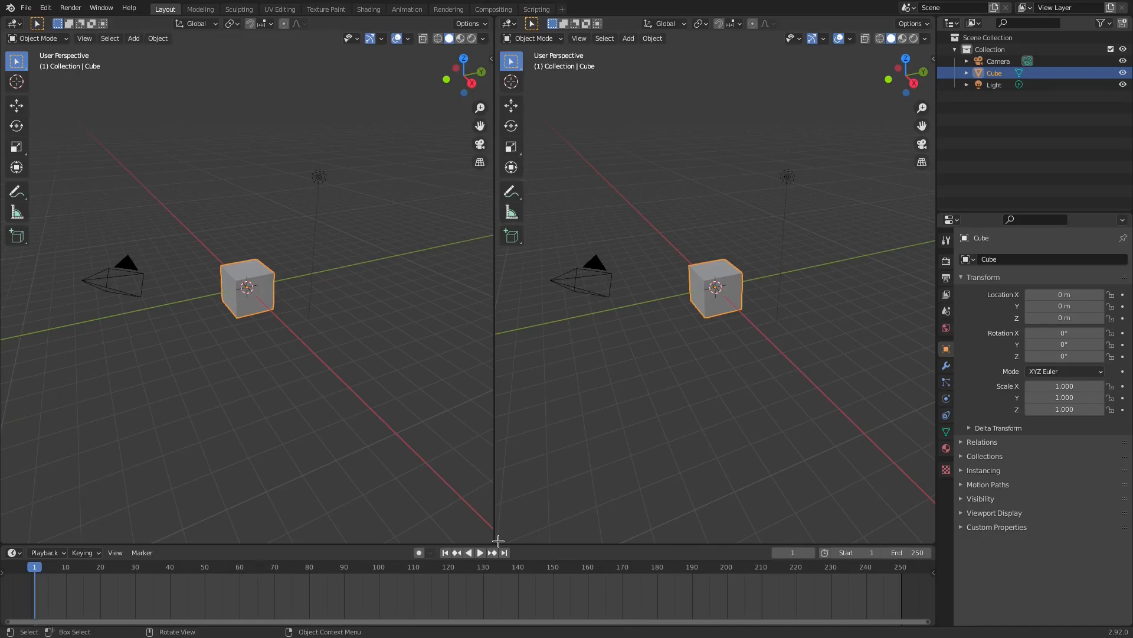
{"action": "mouse_move", "coordinate": [334, 117]}
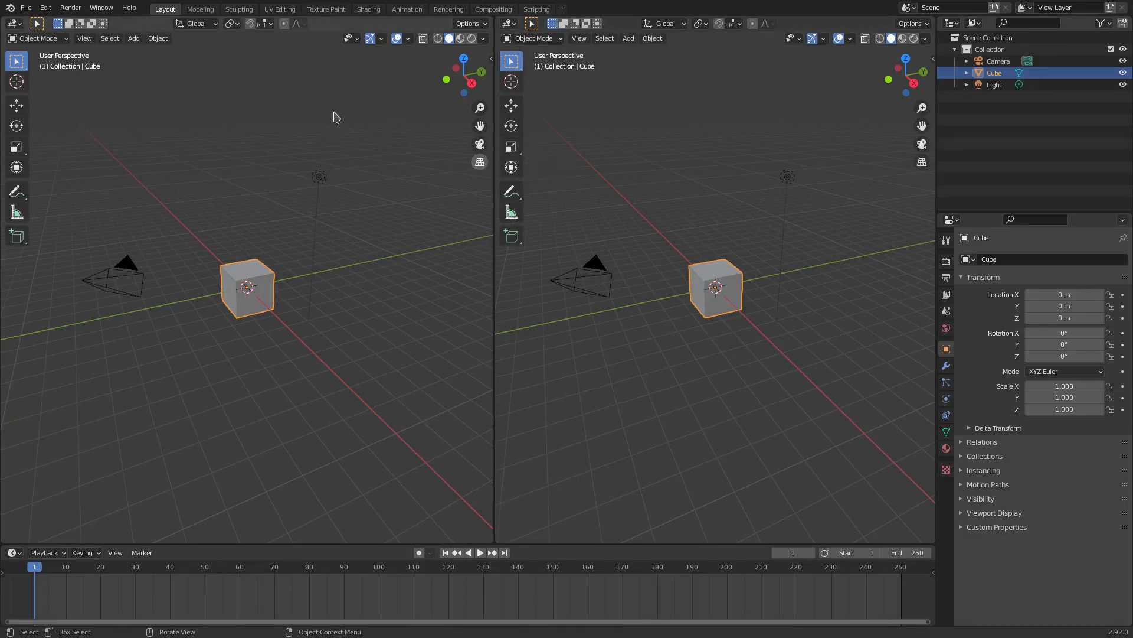
List the editor types available for the left 3D viewport area
{"action": "left_click", "coordinate": [9, 23]}
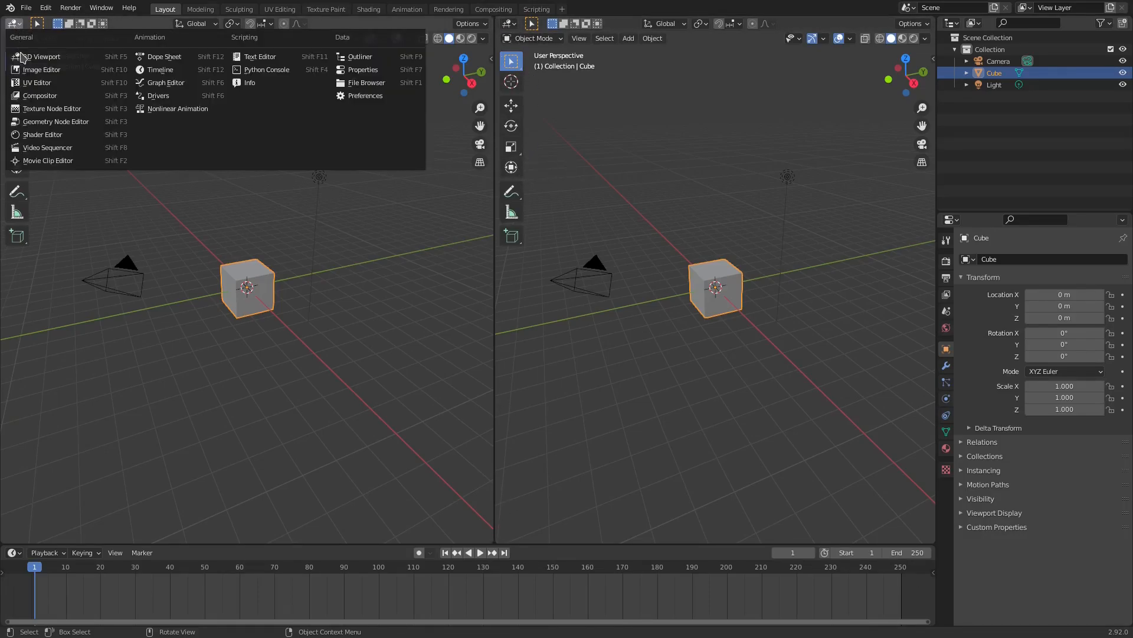
Switch the left area to the Video Sequencer and add the Violet Spirit MP3 as a sound strip on channel 1
{"action": "left_click", "coordinate": [48, 146]}
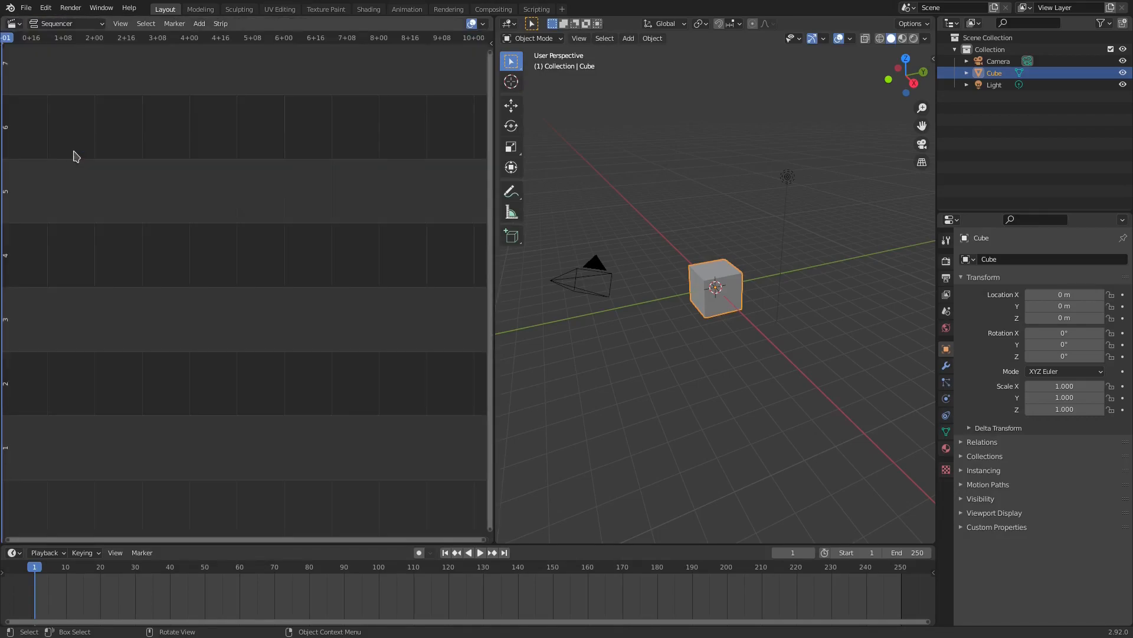
{"action": "left_click", "coordinate": [120, 23]}
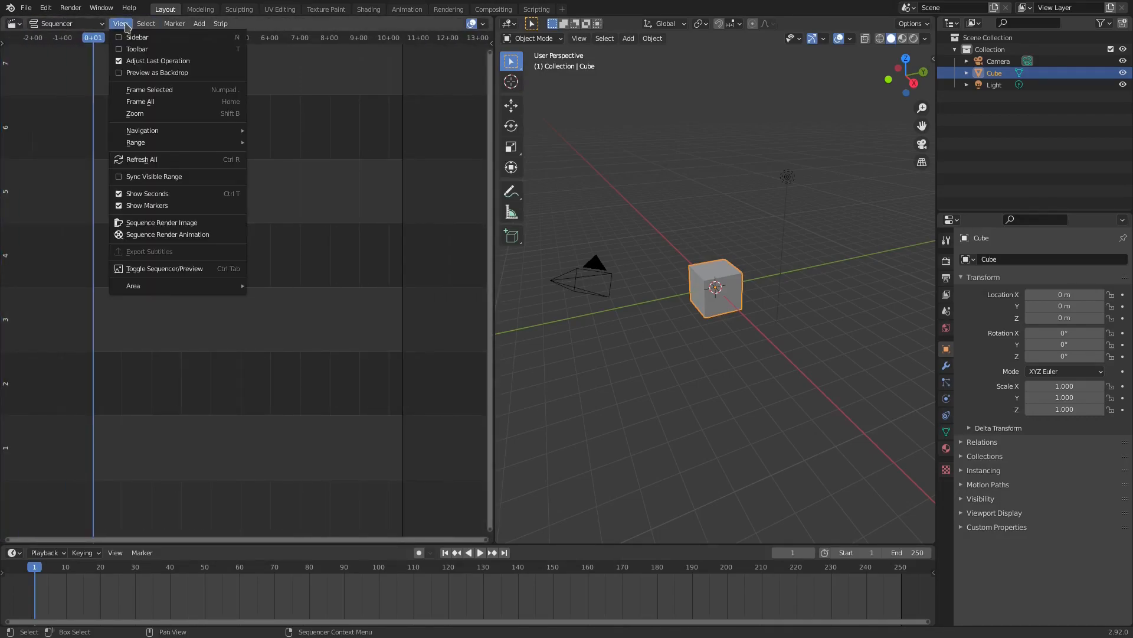
{"action": "left_click", "coordinate": [200, 24]}
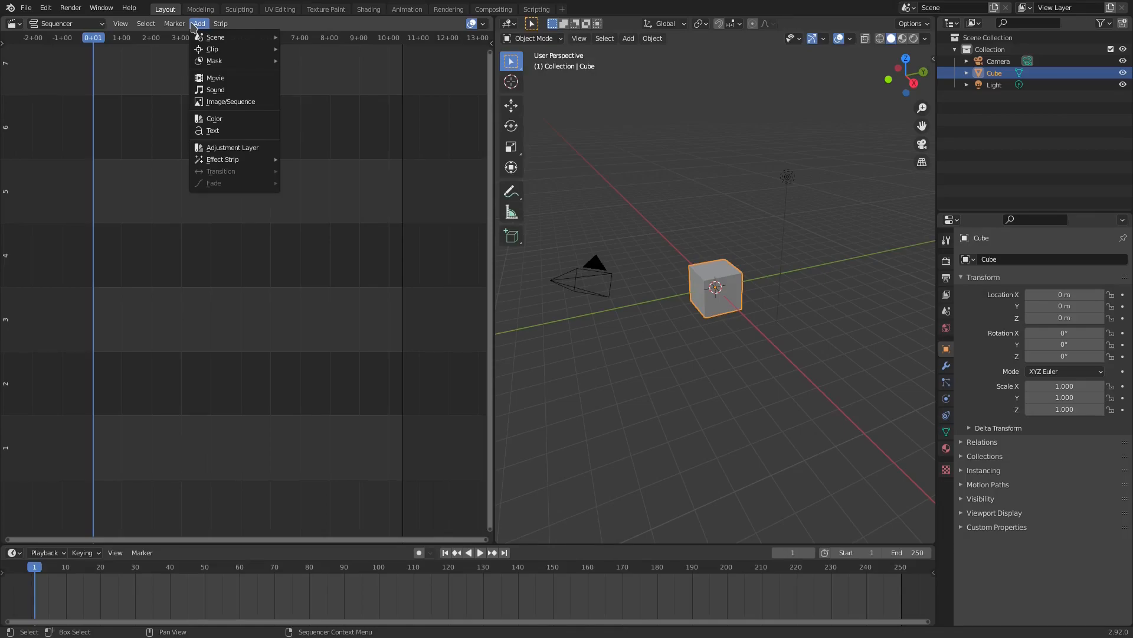
{"action": "mouse_move", "coordinate": [227, 92]}
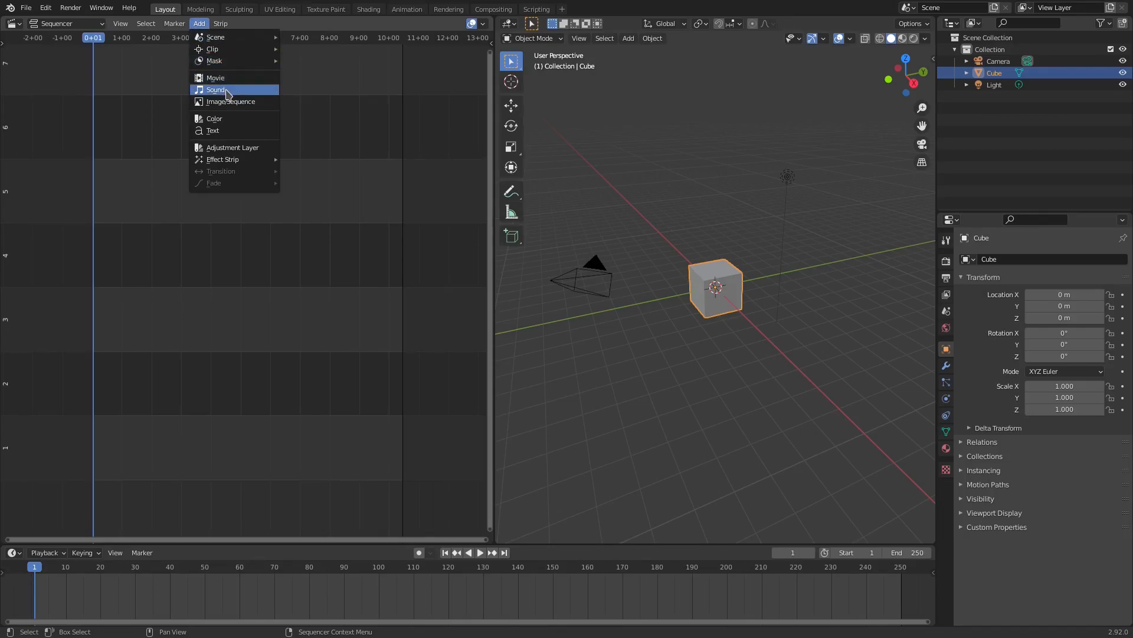
{"action": "left_click", "coordinate": [216, 90]}
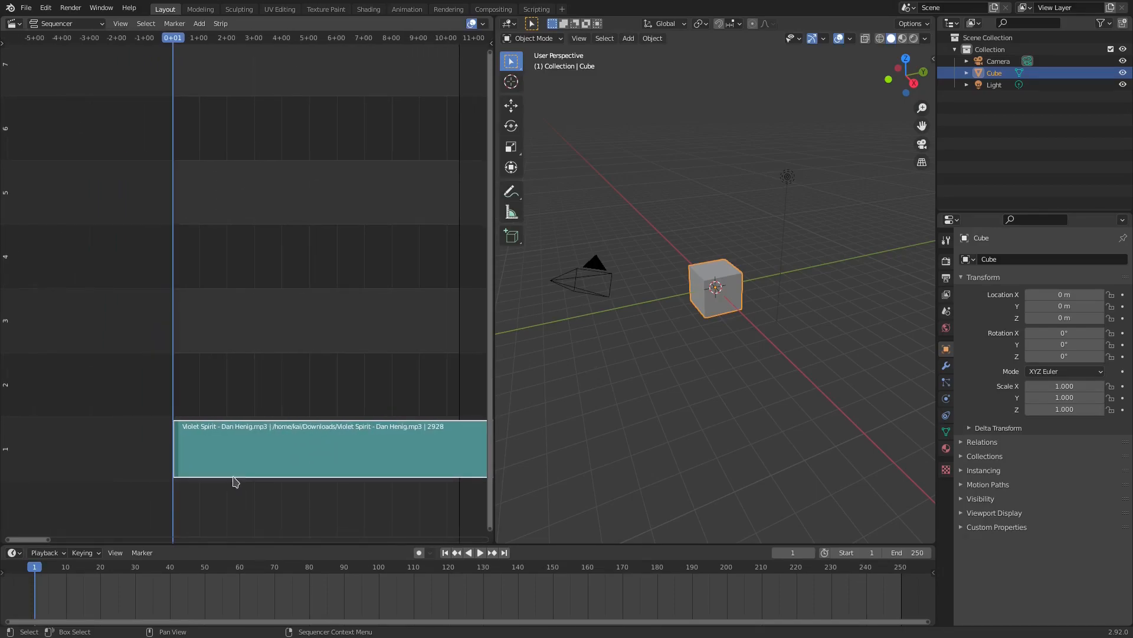
{"action": "mouse_move", "coordinate": [191, 458]}
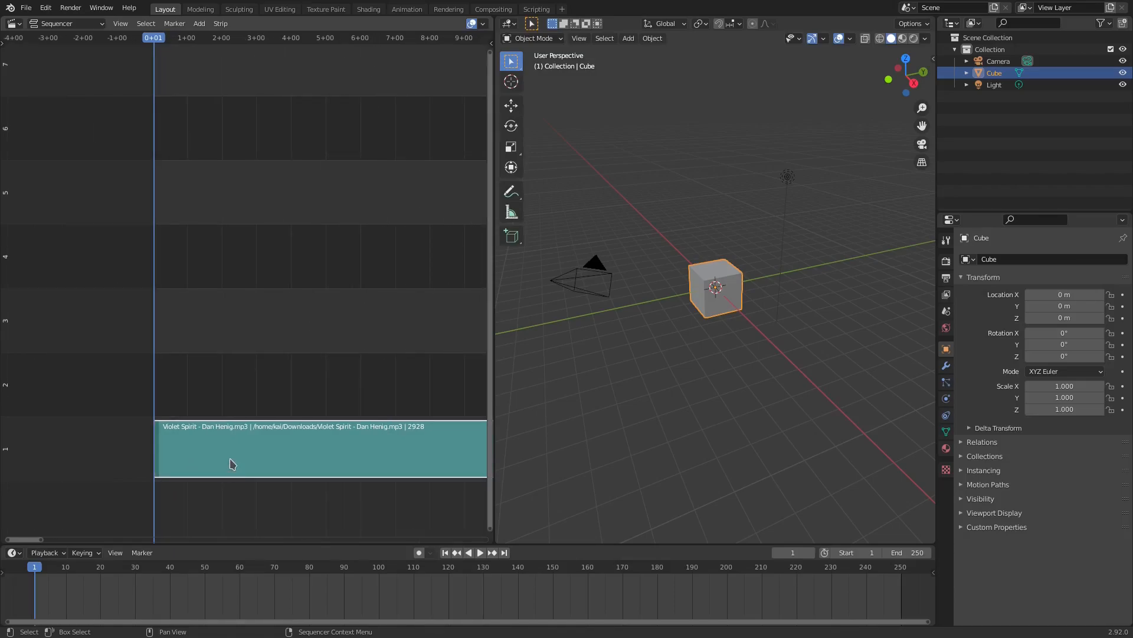
Preview the sound strip, return to frame 0, and show the scene's render settings
{"action": "left_click", "coordinate": [479, 553]}
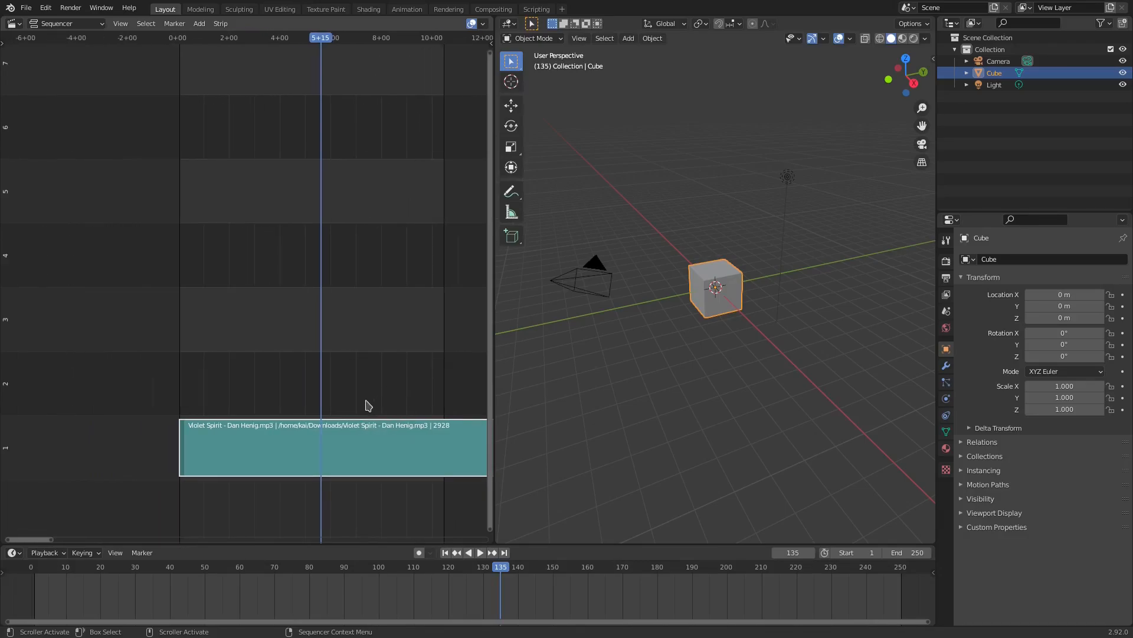
{"action": "mouse_move", "coordinate": [279, 418]}
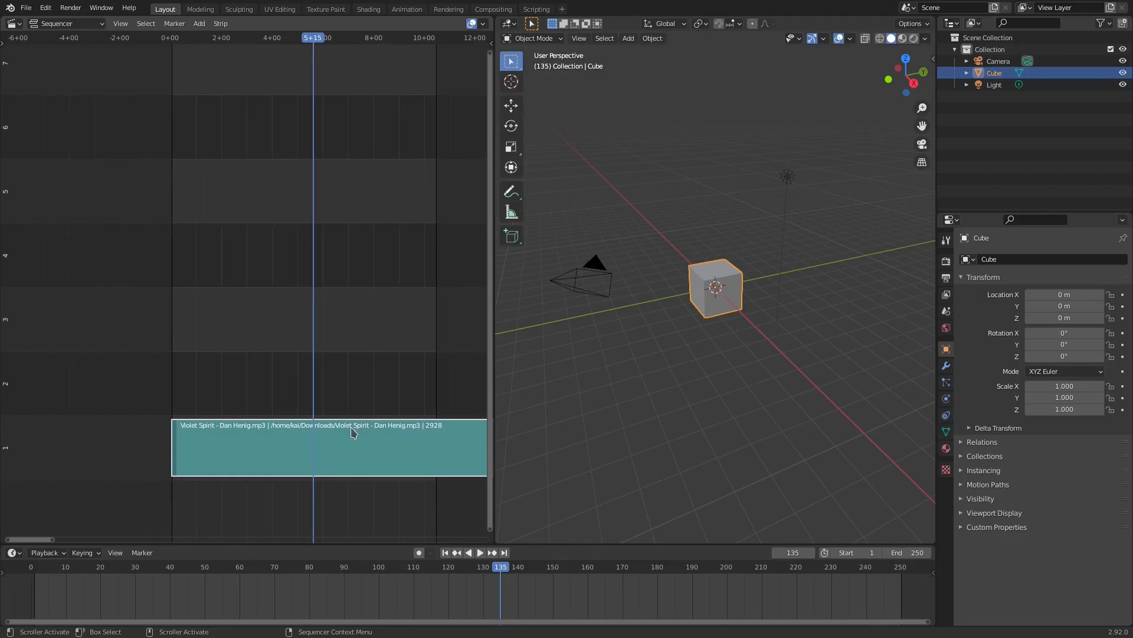
{"action": "left_click", "coordinate": [445, 552]}
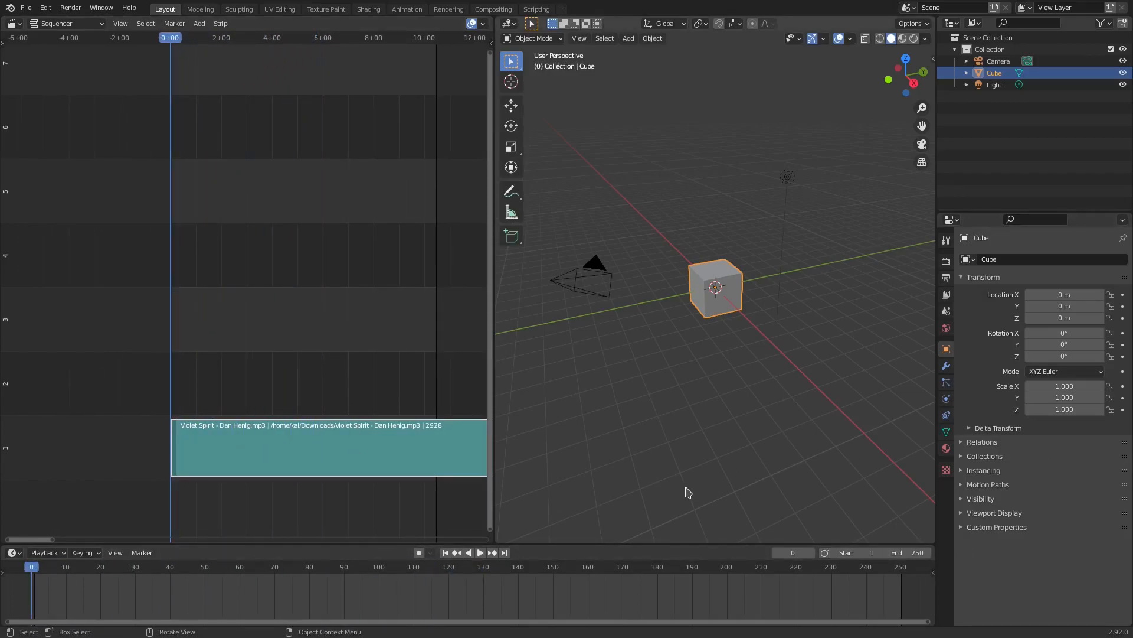
{"action": "left_click", "coordinate": [945, 261]}
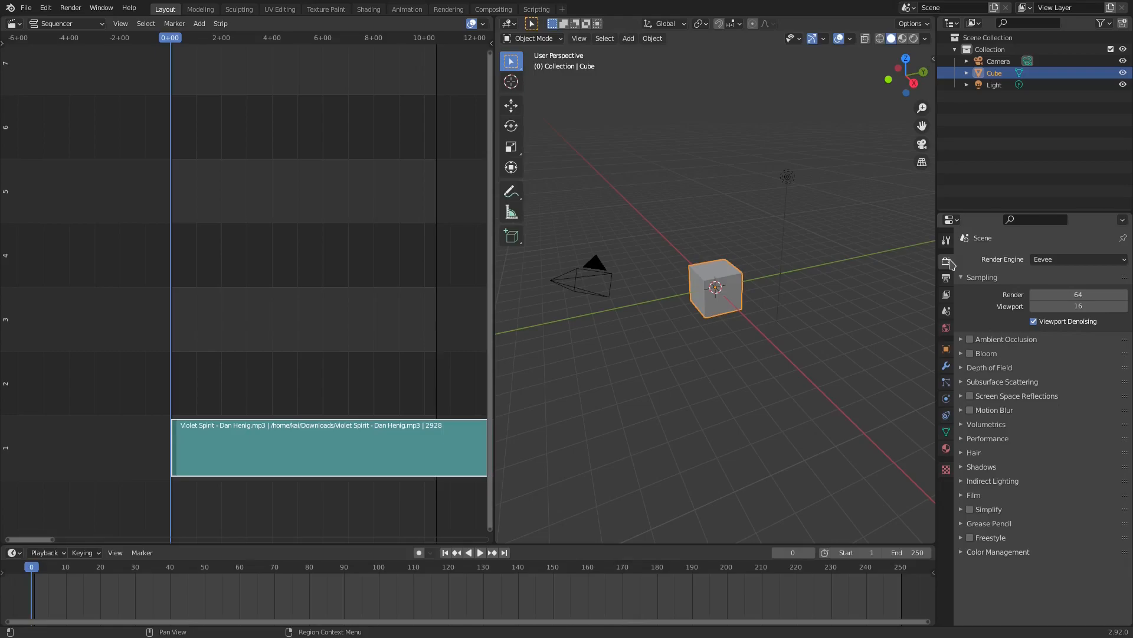
{"action": "mouse_move", "coordinate": [639, 348]}
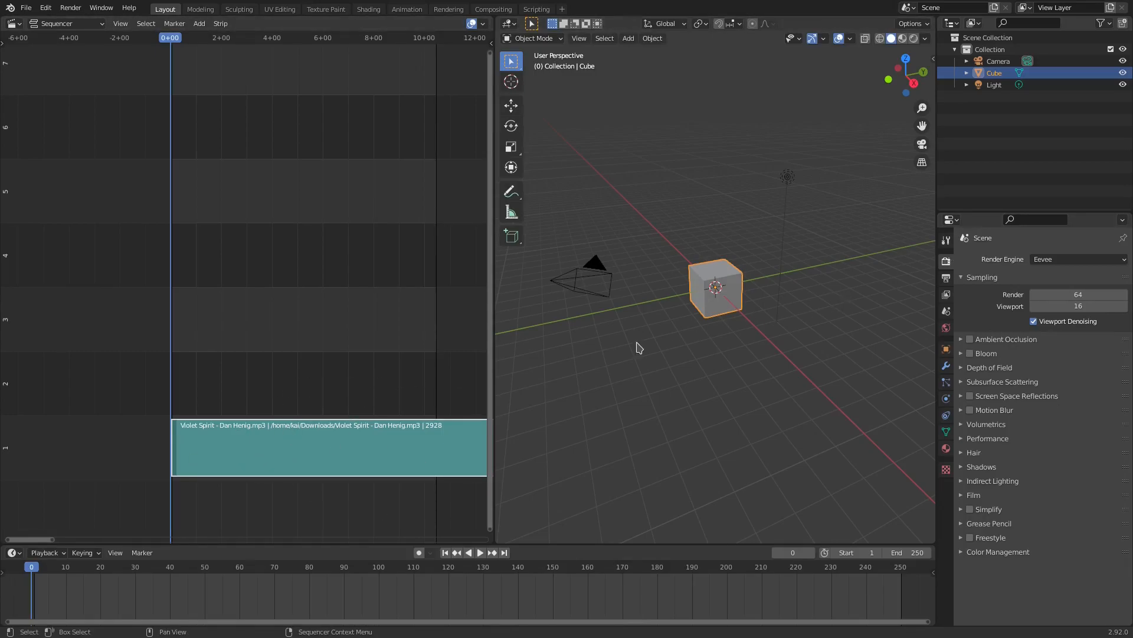
Set the render output to FFmpeg video in an MPEG-4 container
{"action": "left_click", "coordinate": [947, 279]}
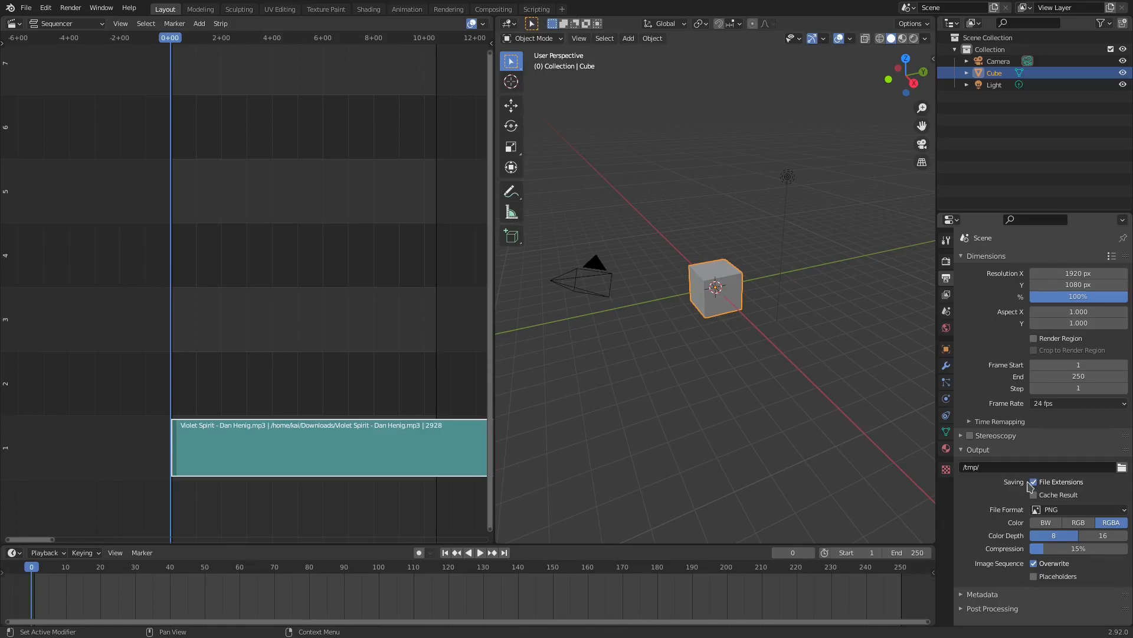
{"action": "left_click", "coordinate": [1077, 510]}
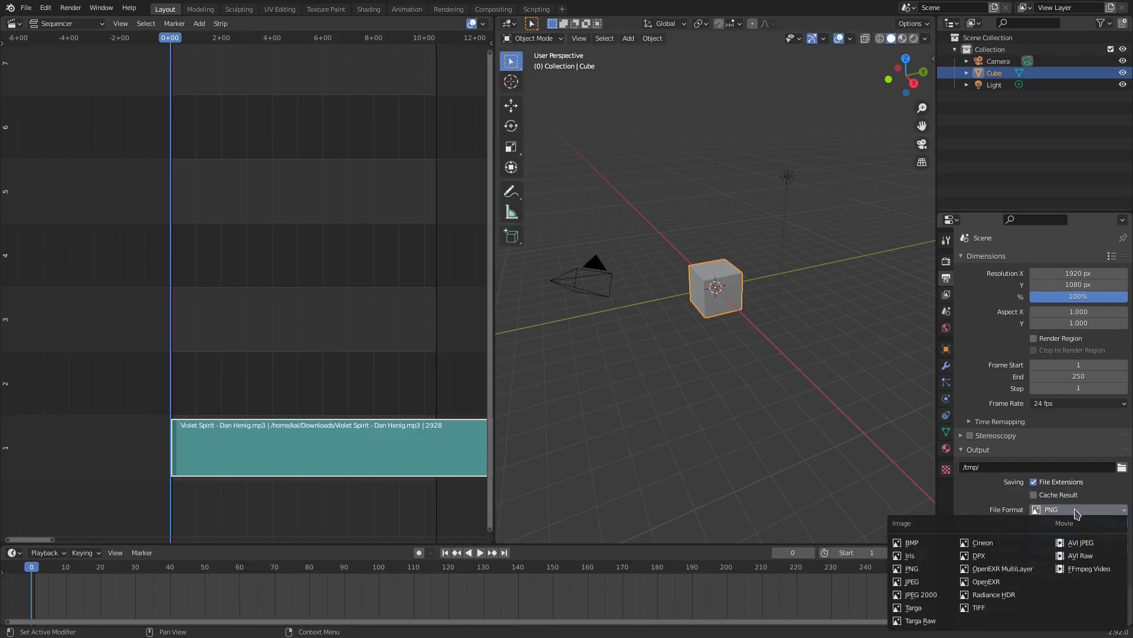
{"action": "left_click", "coordinate": [1086, 568]}
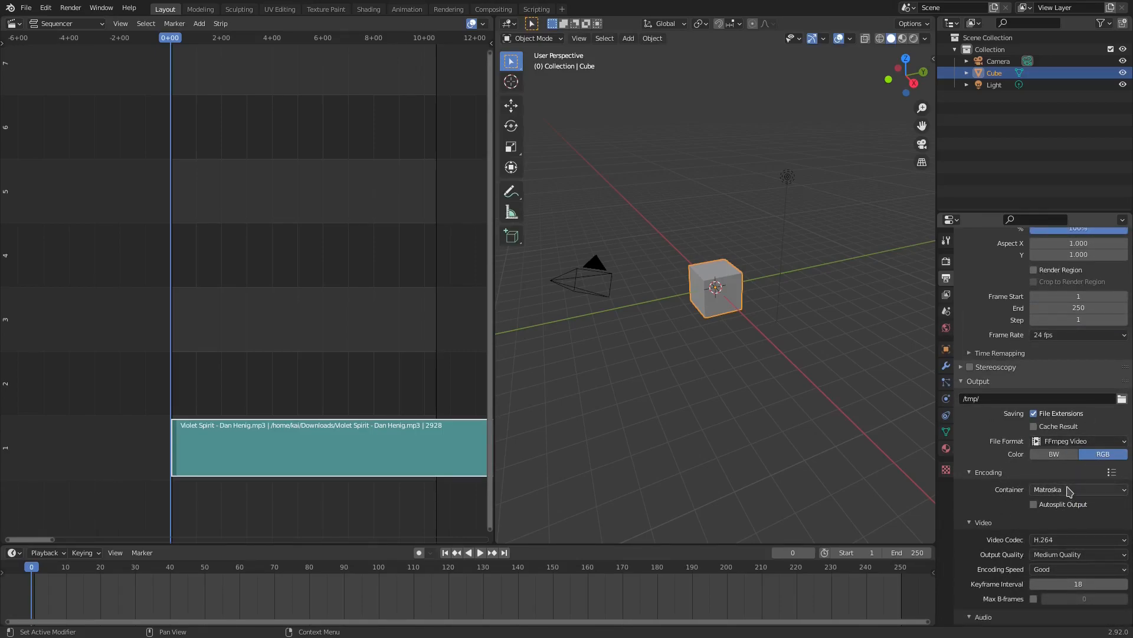
{"action": "left_click", "coordinate": [1076, 489]}
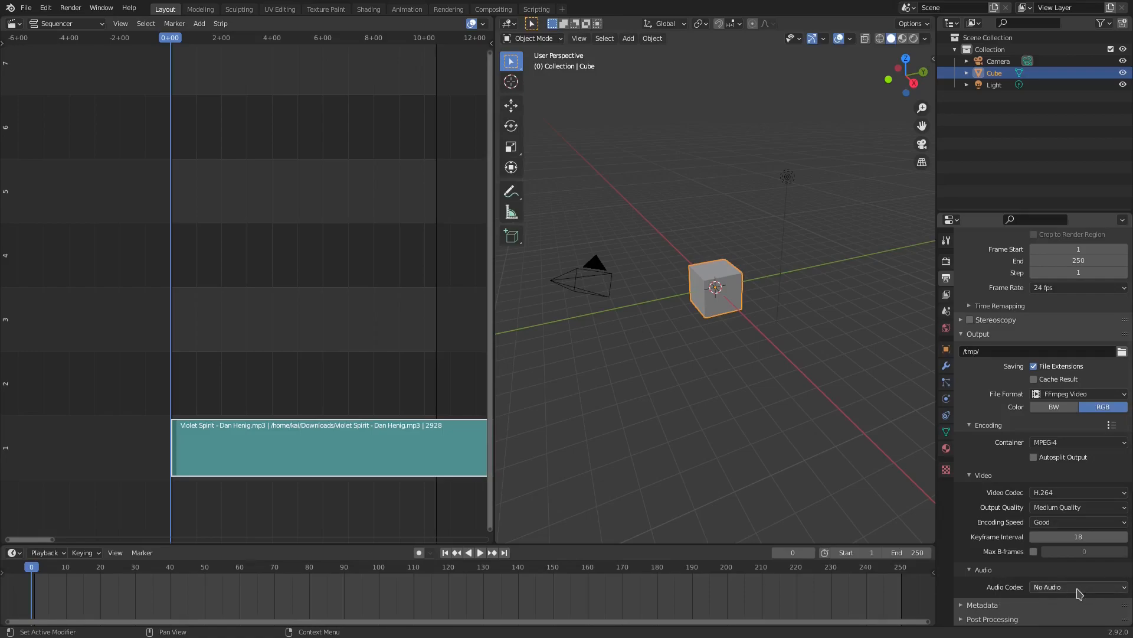
{"action": "mouse_move", "coordinate": [1081, 593]}
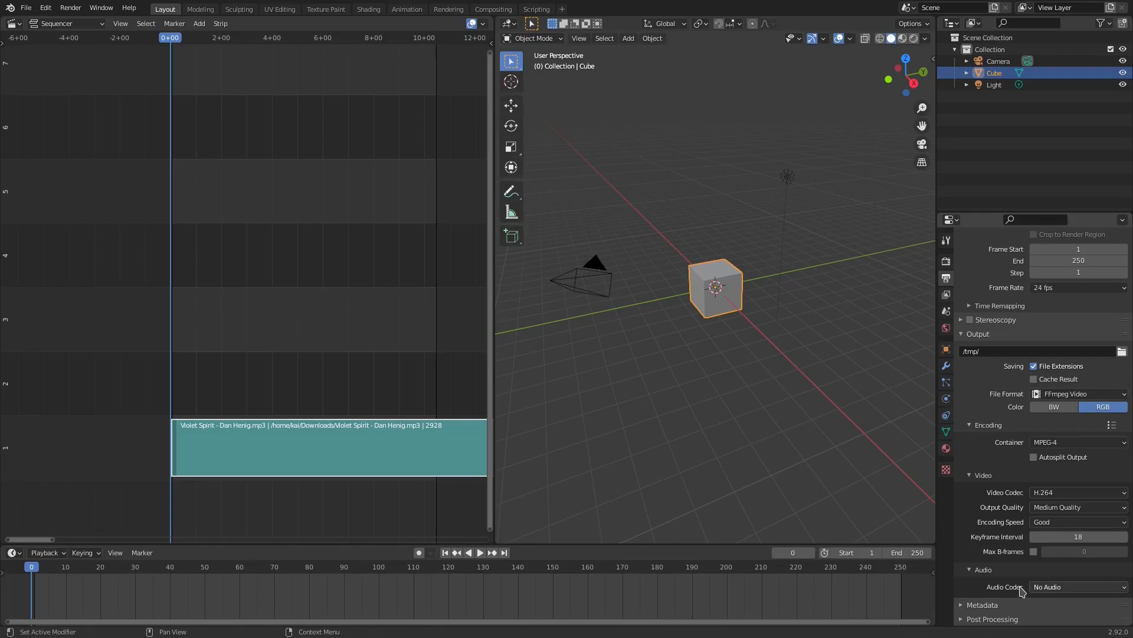
Set the audio codec to MP3, stereo at 48000 Hz with 192 bitrate
{"action": "left_click", "coordinate": [1077, 586]}
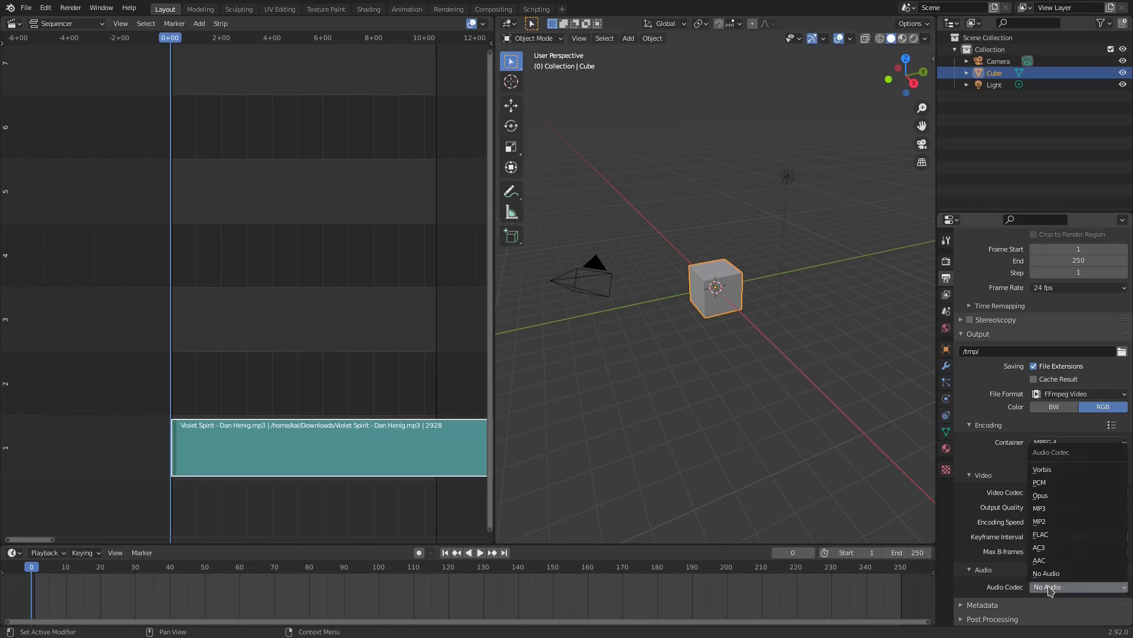
{"action": "mouse_move", "coordinate": [1067, 481]}
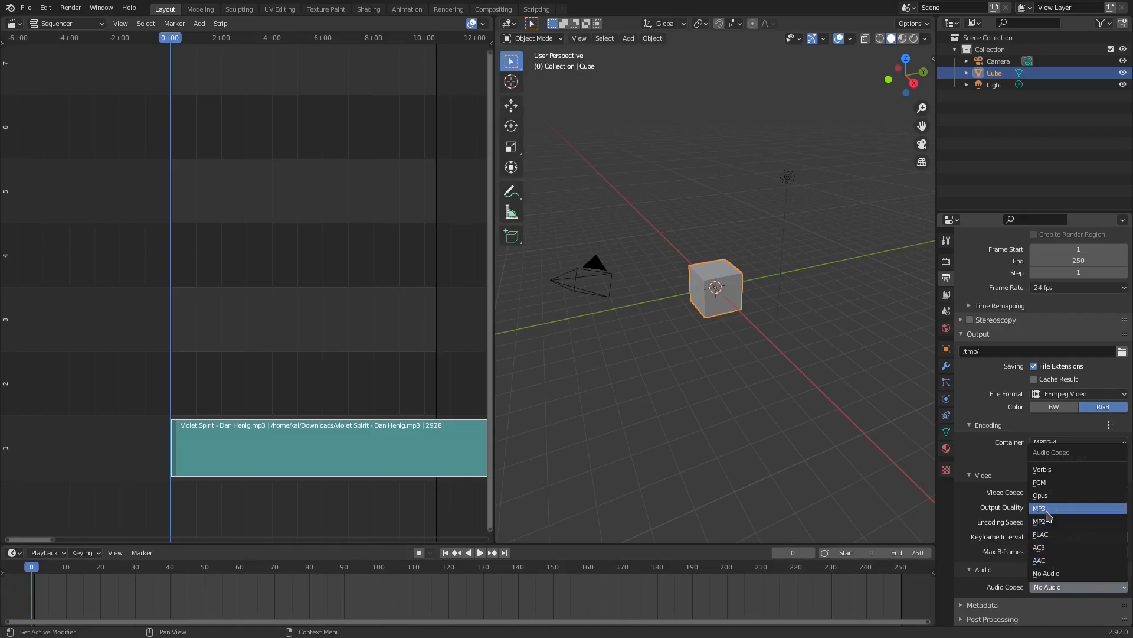
{"action": "left_click", "coordinate": [1041, 507]}
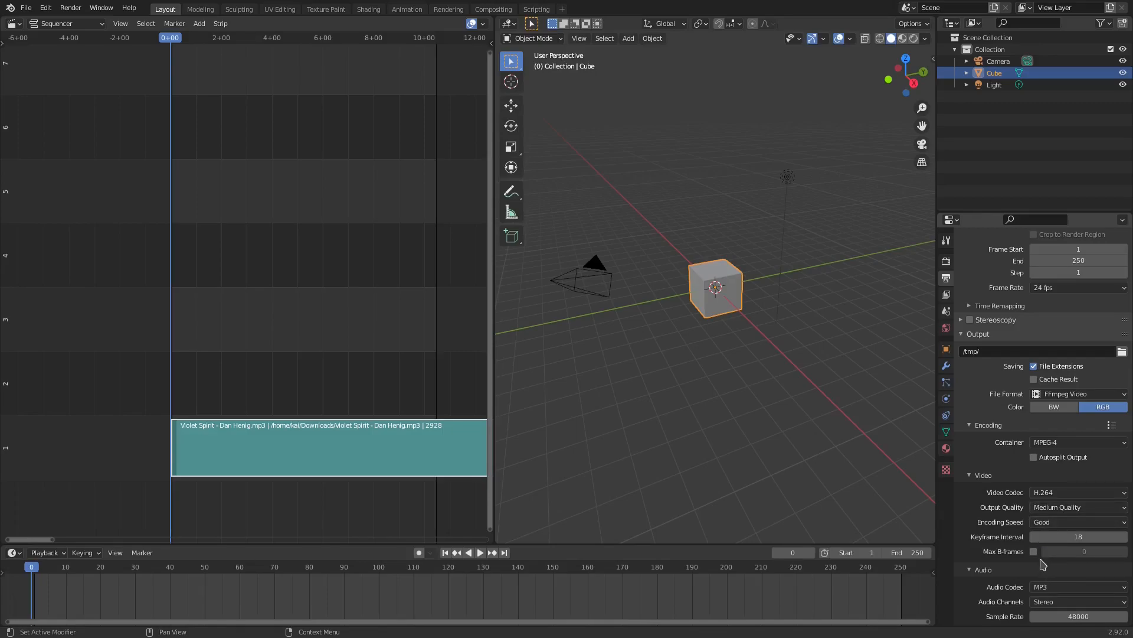
{"action": "scroll", "scroll_direction": "down", "scroll_amount": 3}
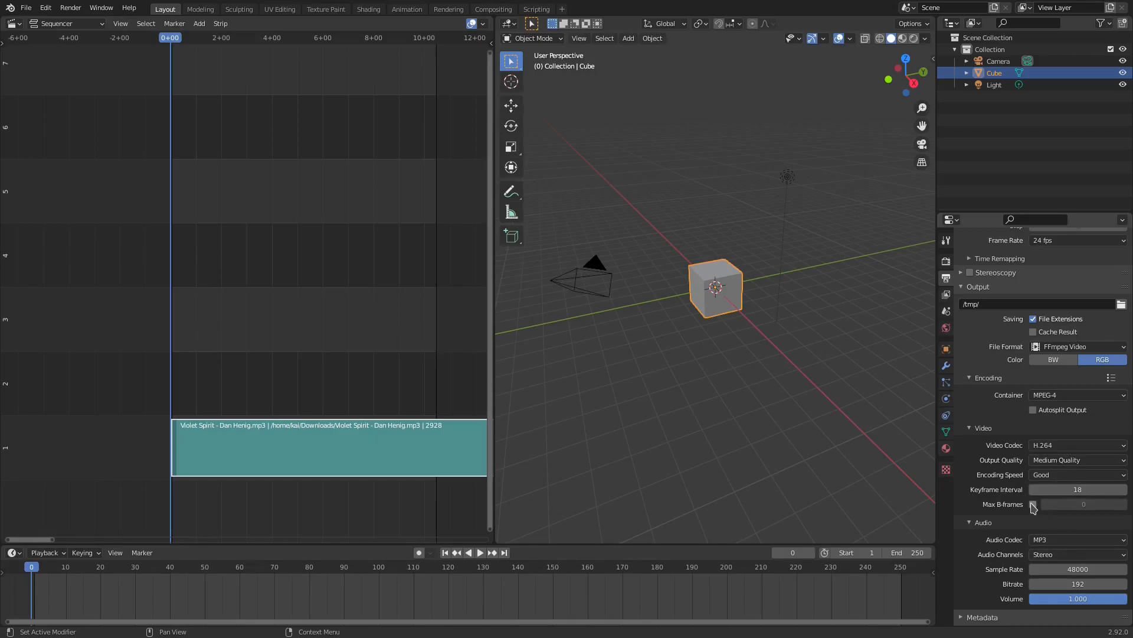
{"action": "mouse_move", "coordinate": [989, 540]}
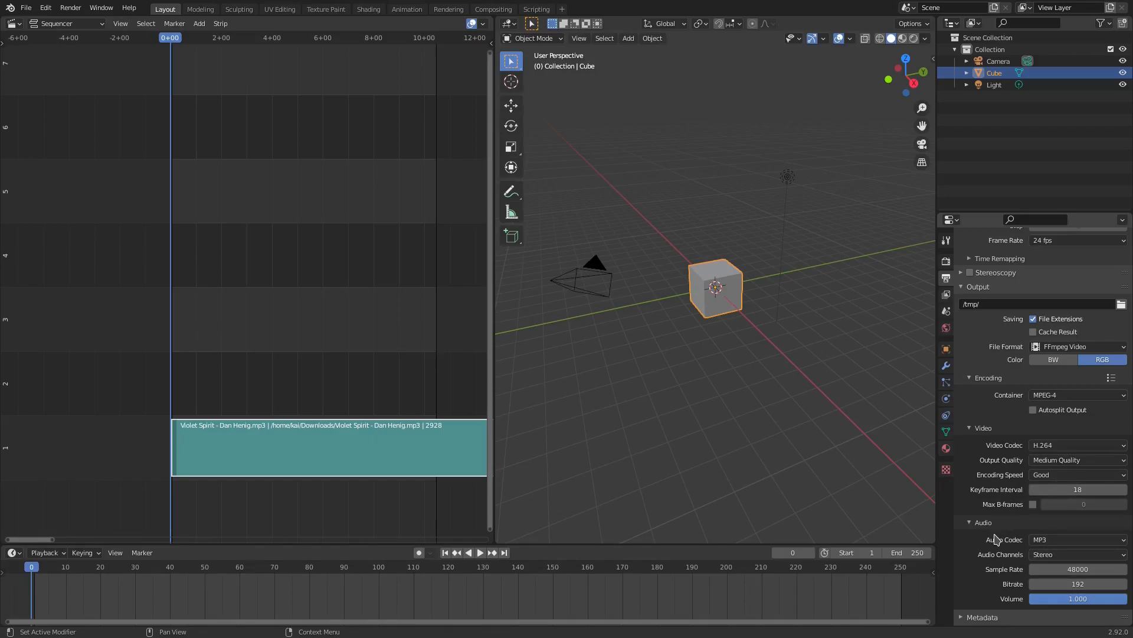
{"action": "left_click", "coordinate": [1079, 540]}
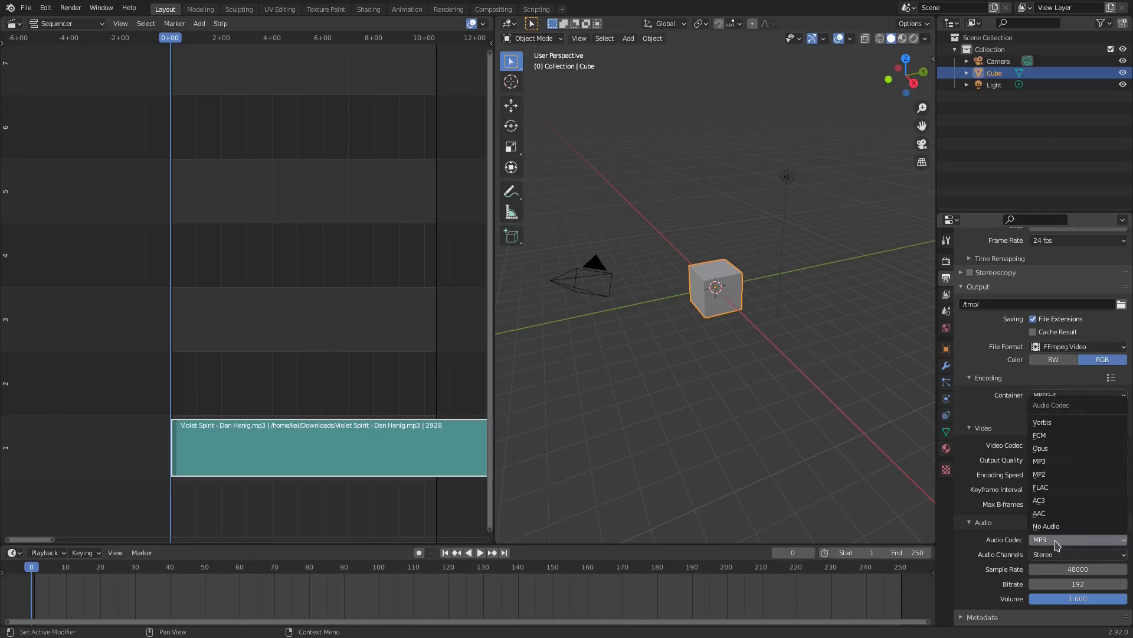
{"action": "mouse_move", "coordinate": [1046, 527]}
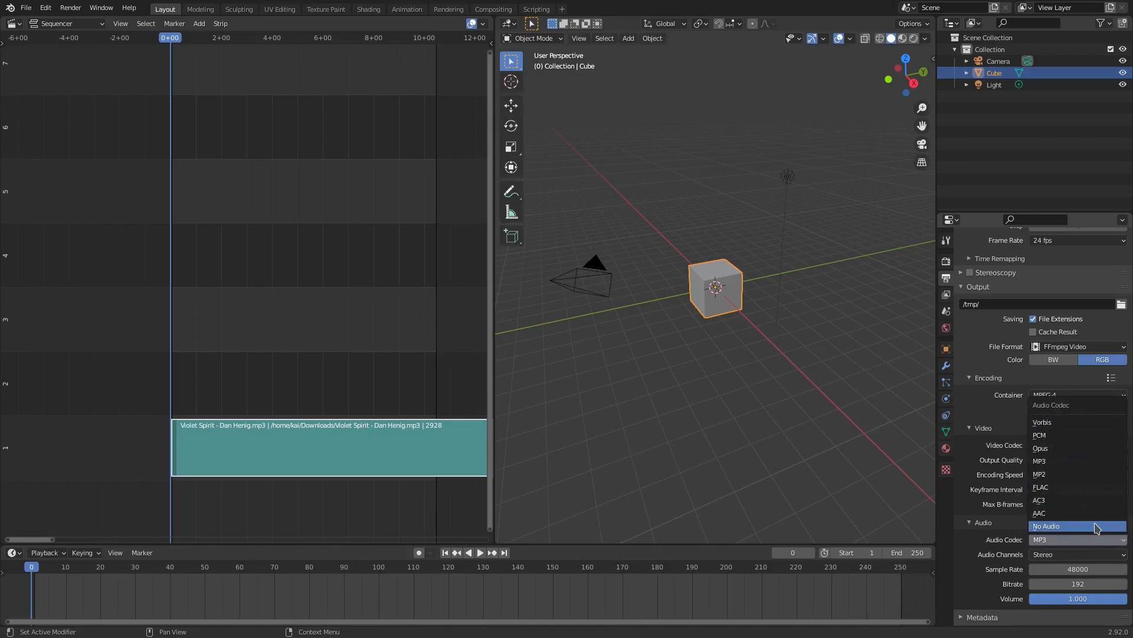
{"action": "mouse_move", "coordinate": [1078, 500]}
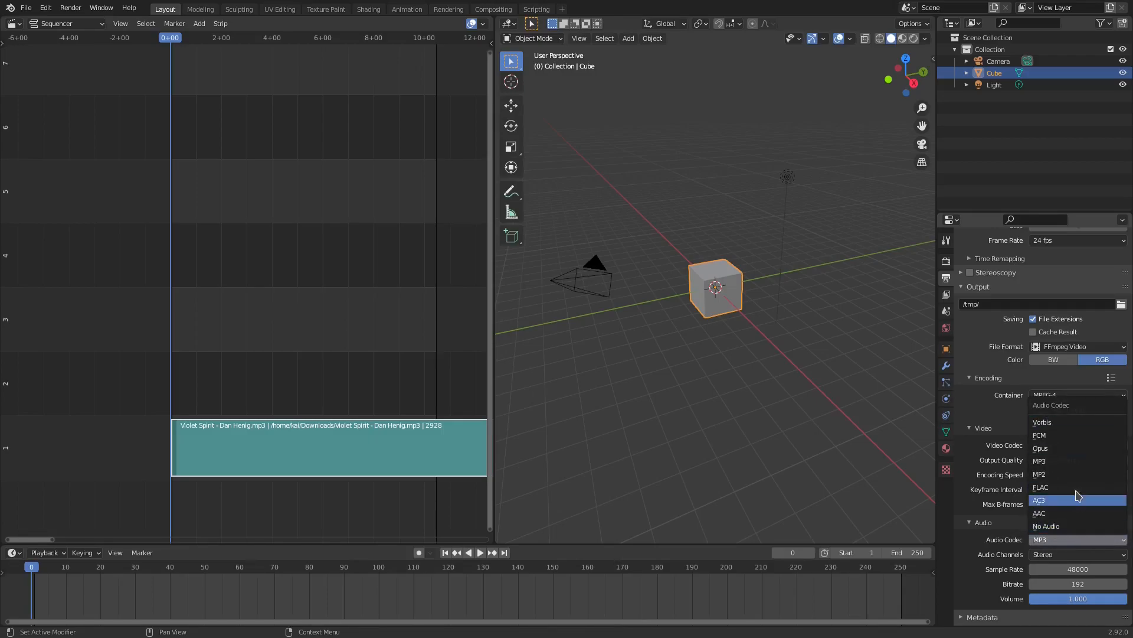
{"action": "mouse_move", "coordinate": [1056, 473]}
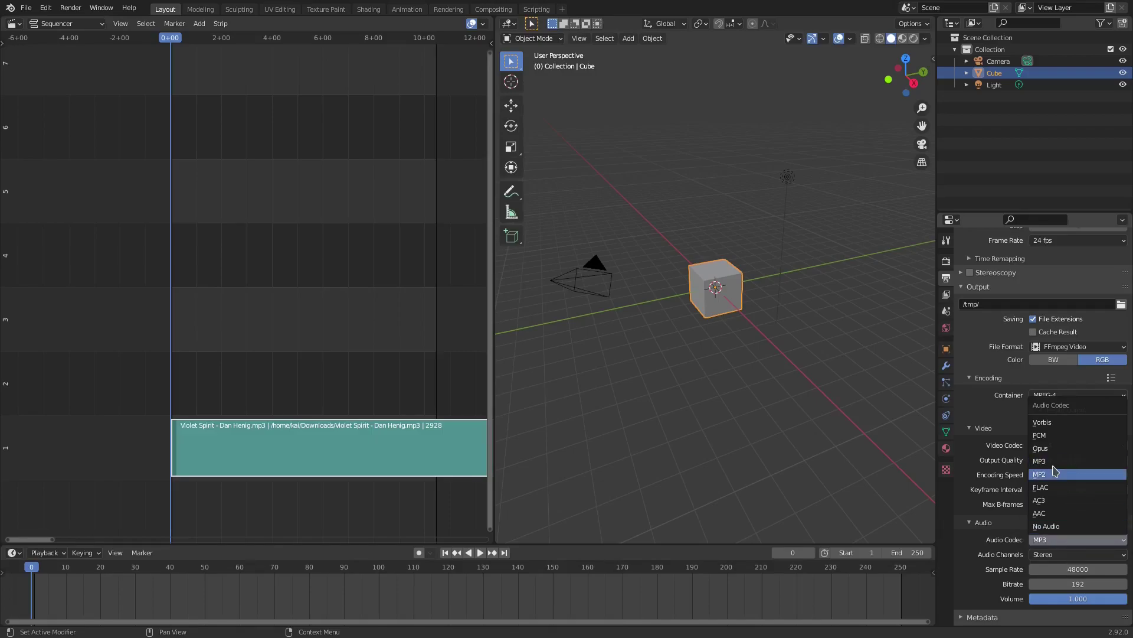
{"action": "left_click", "coordinate": [1039, 460]}
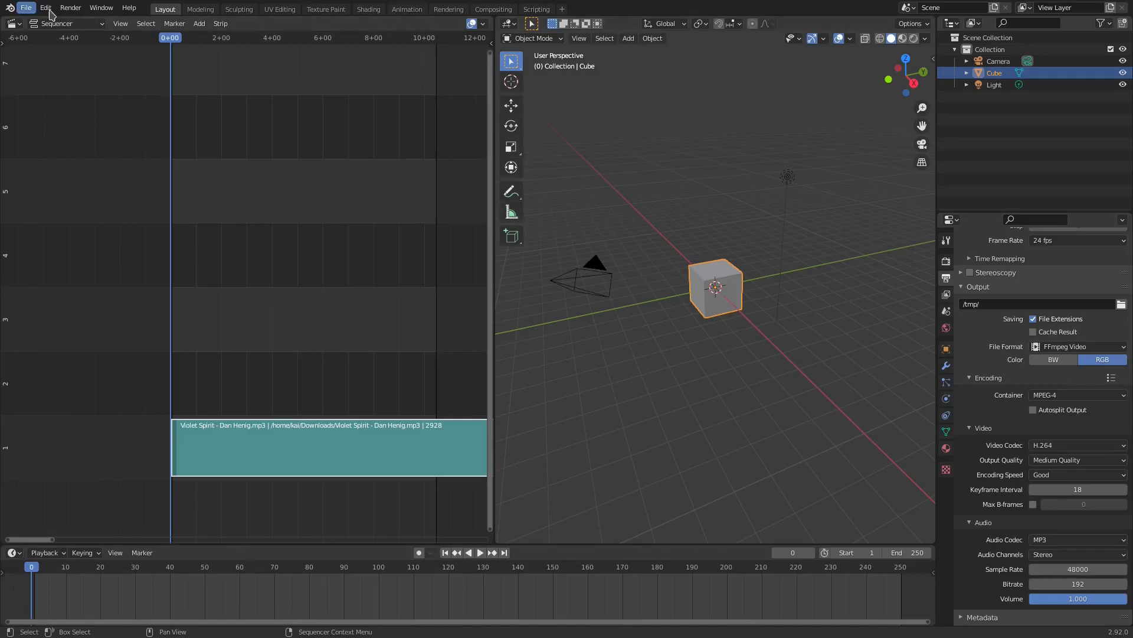
{"action": "left_click", "coordinate": [69, 7]}
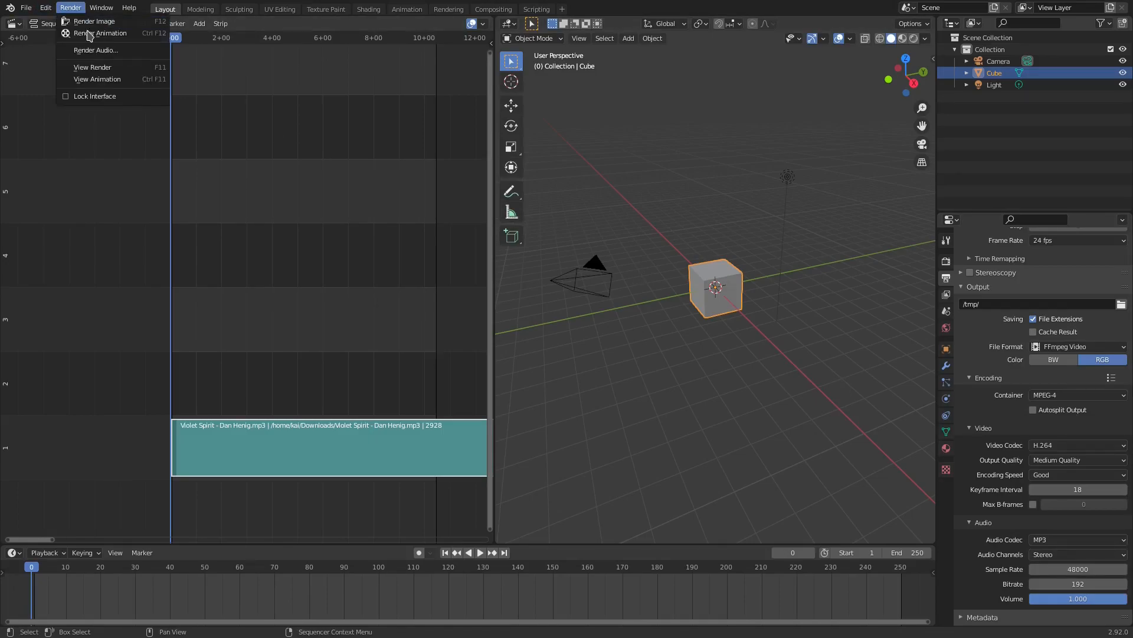
{"action": "left_click", "coordinate": [180, 360]}
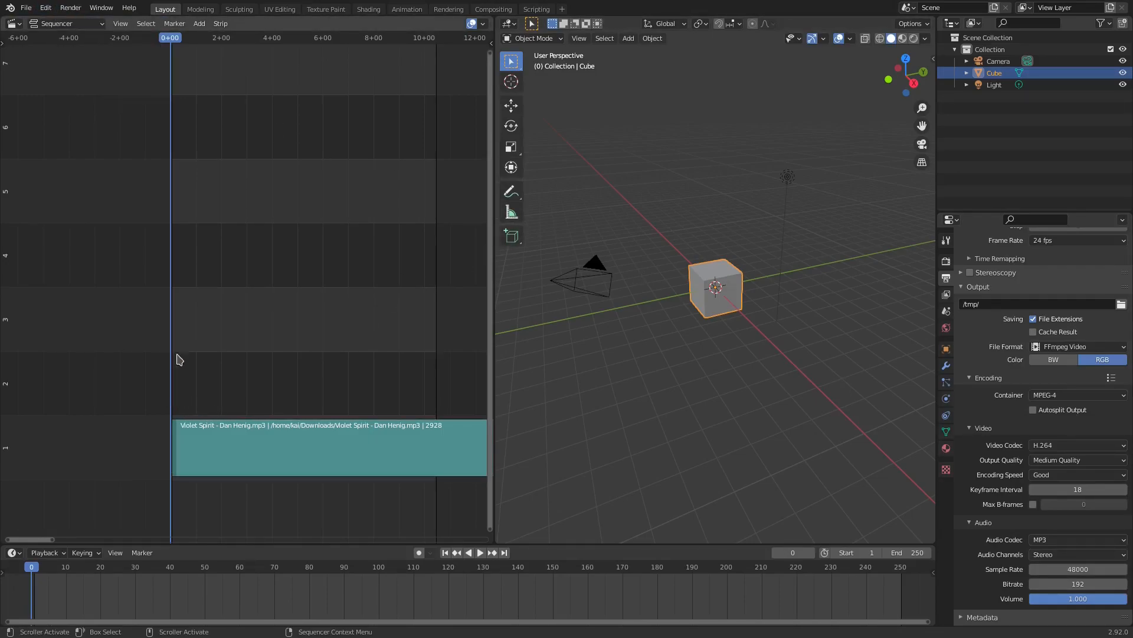